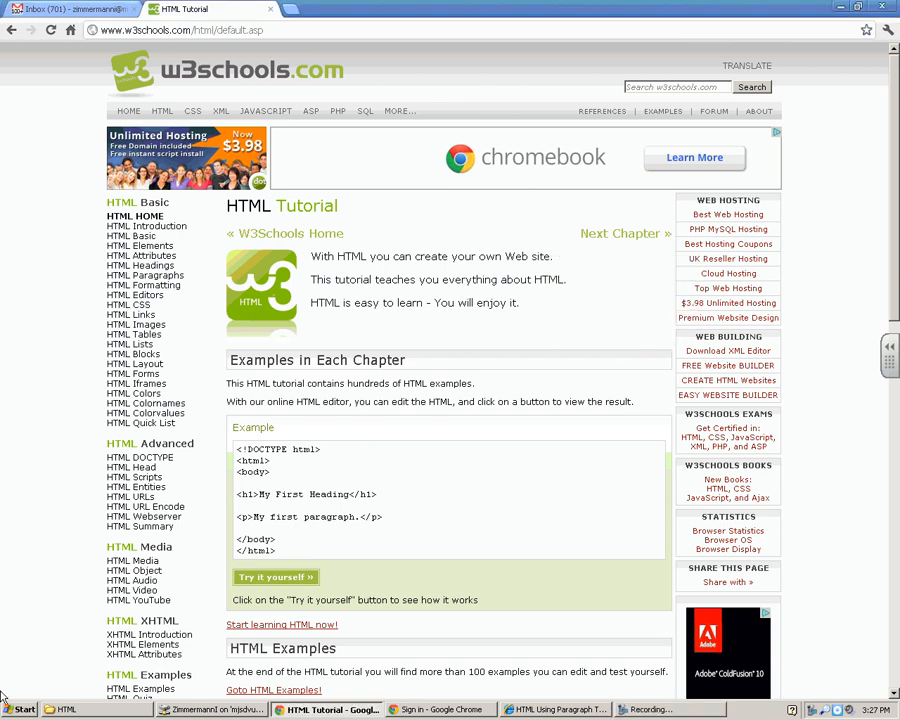
# Launch a blank Notepad document from the Start menu programs.
pyautogui.click(22, 708)
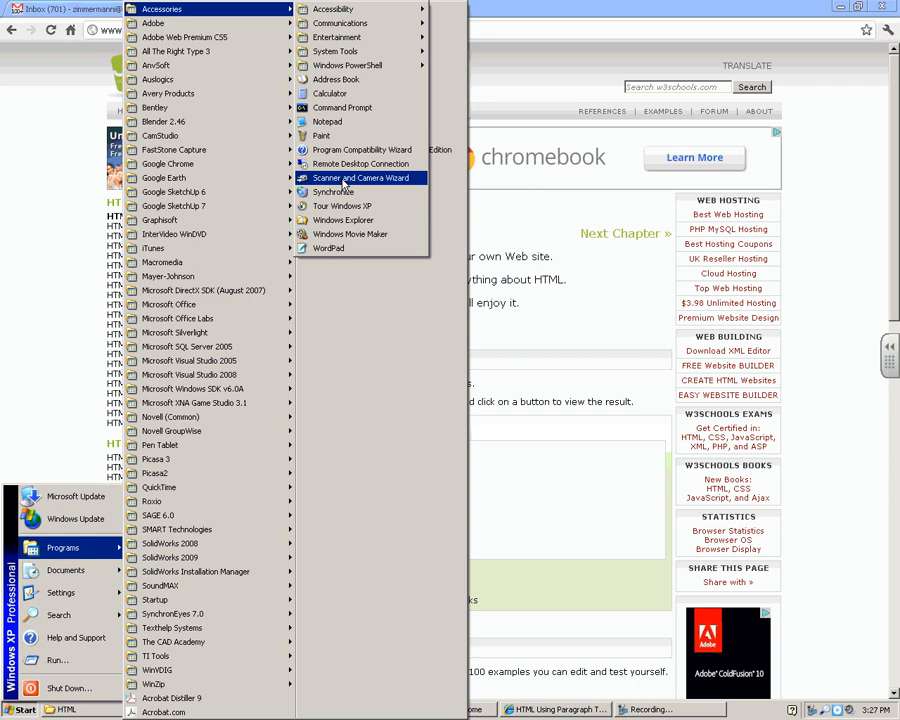
pyautogui.click(328, 122)
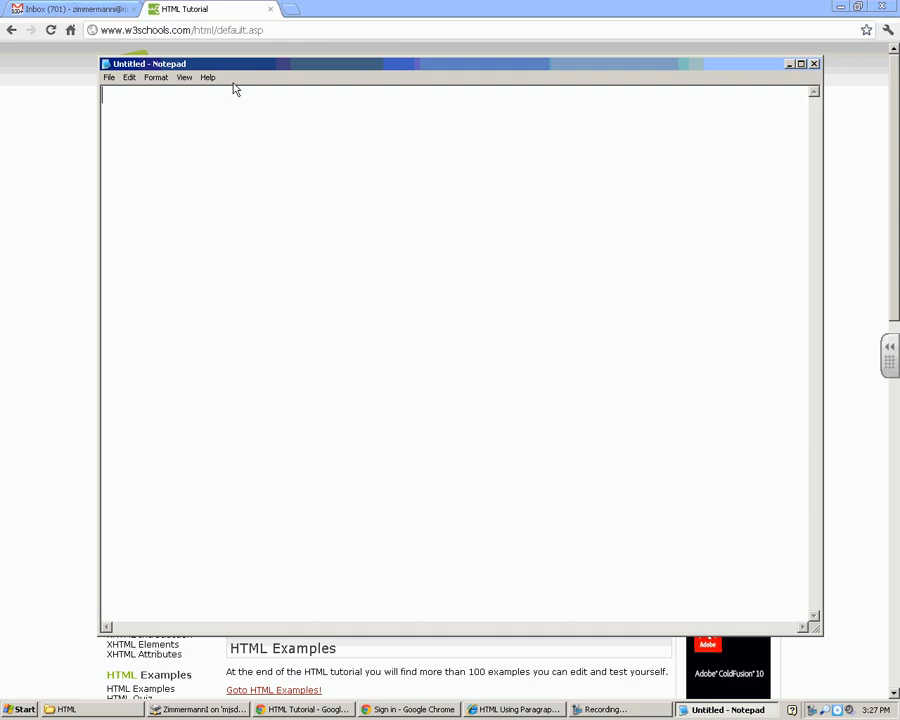
pyautogui.moveTo(200, 122)
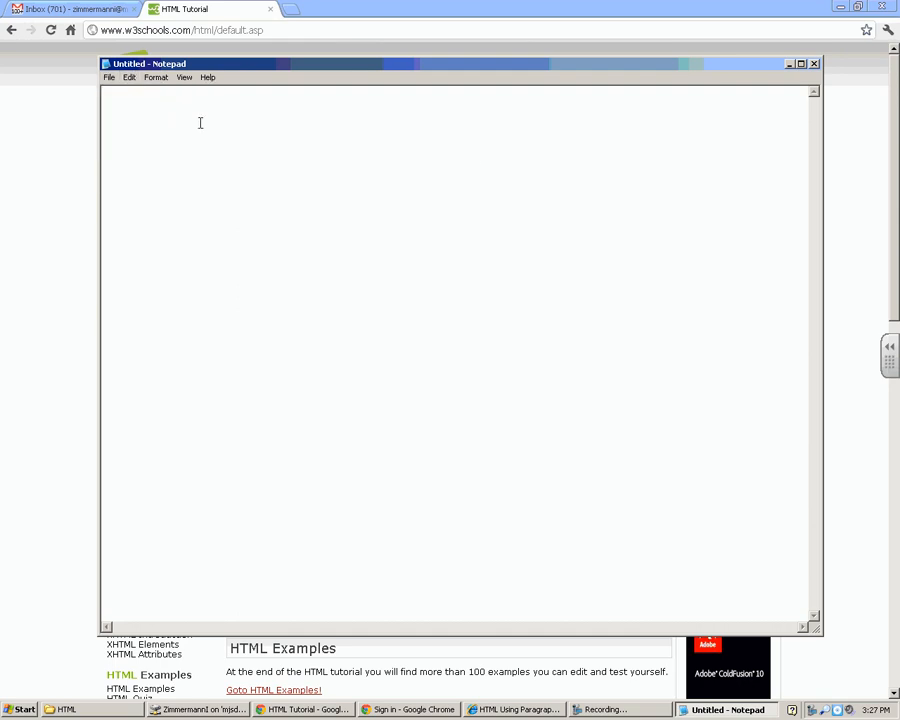
# Write the opening <html> tag on the first line and start a new line.
pyautogui.write('<')
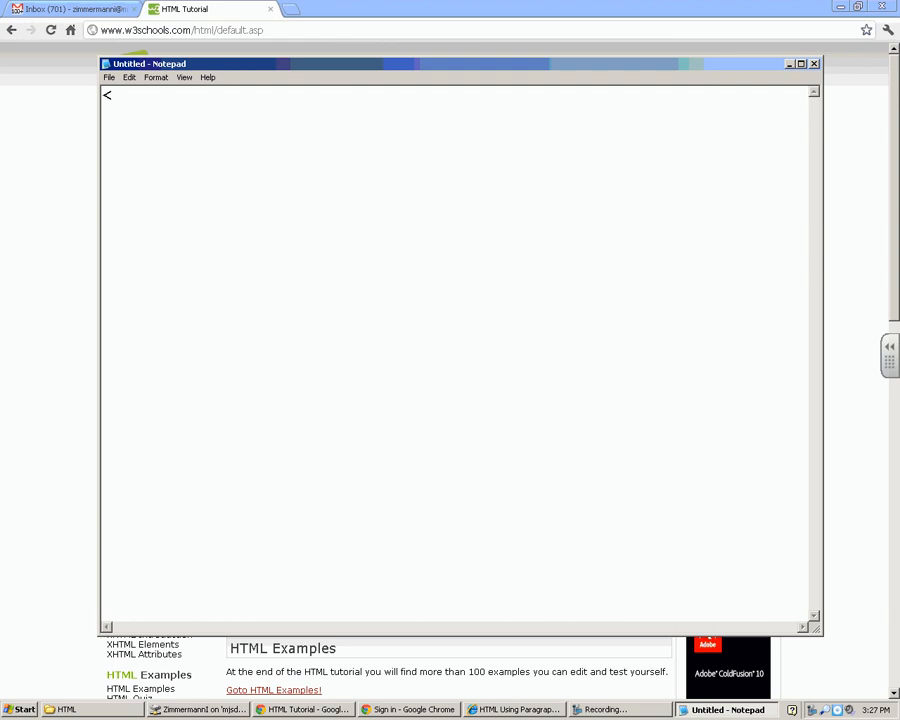
pyautogui.write('htm')
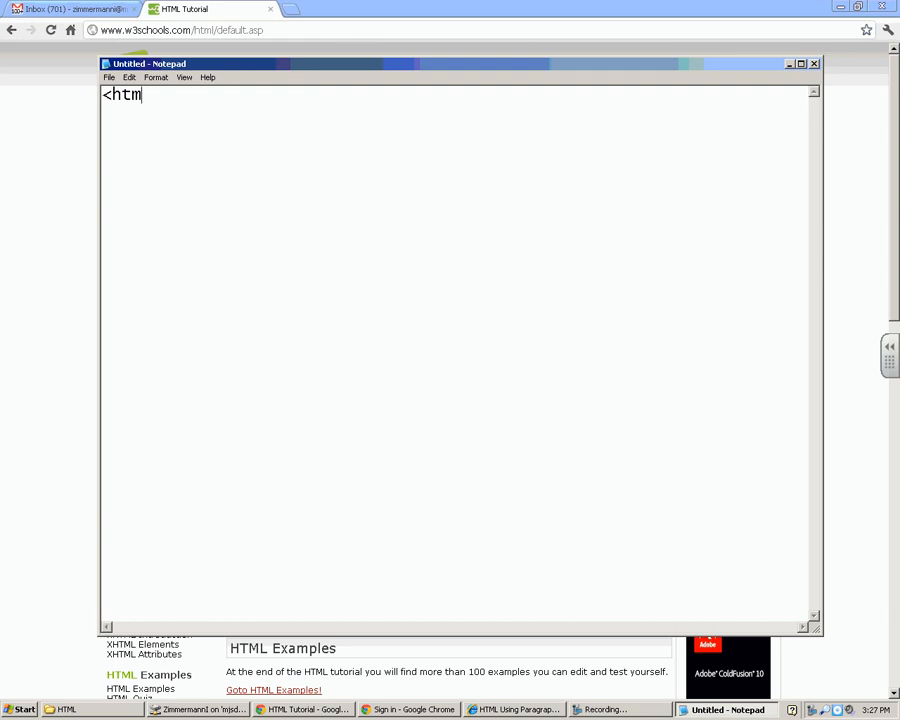
pyautogui.write('l>')
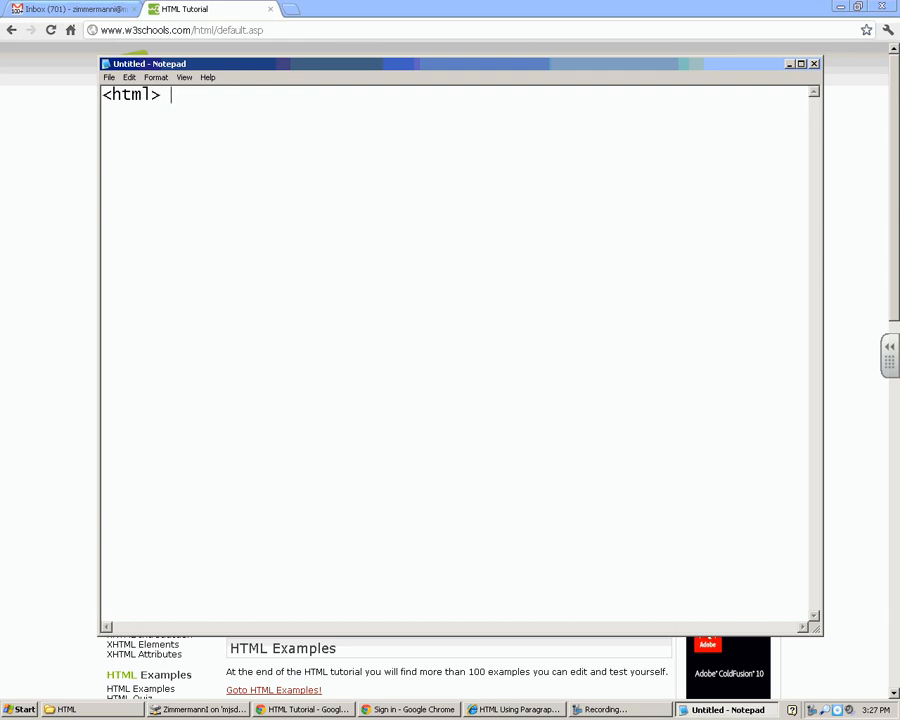
pyautogui.press('enter')
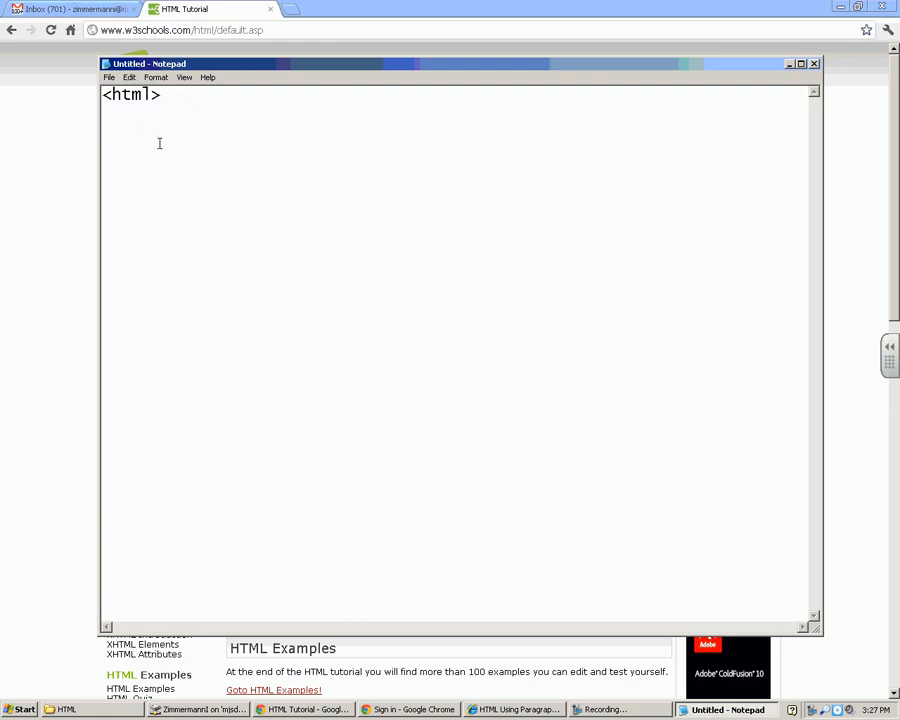
# Write the opening <head> tag on the line below <html>.
pyautogui.write('<')
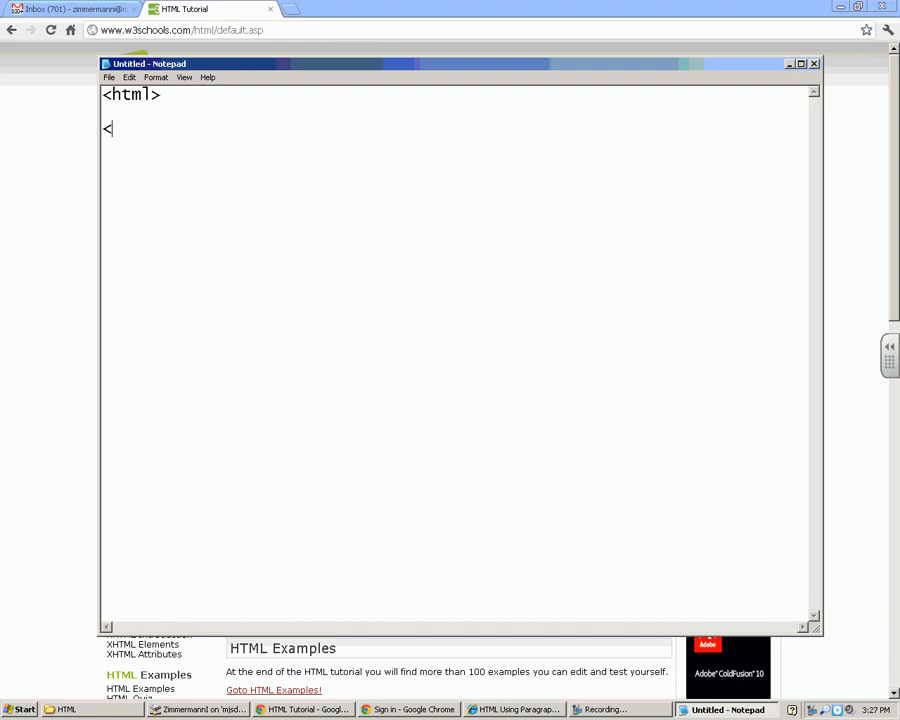
pyautogui.write('her')
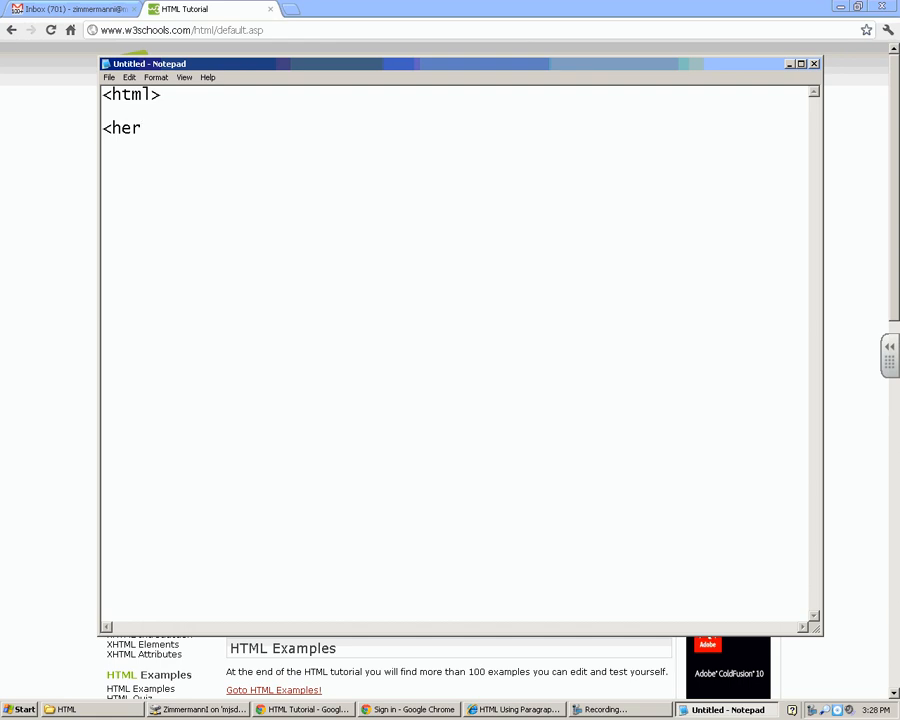
pyautogui.write('ad>')
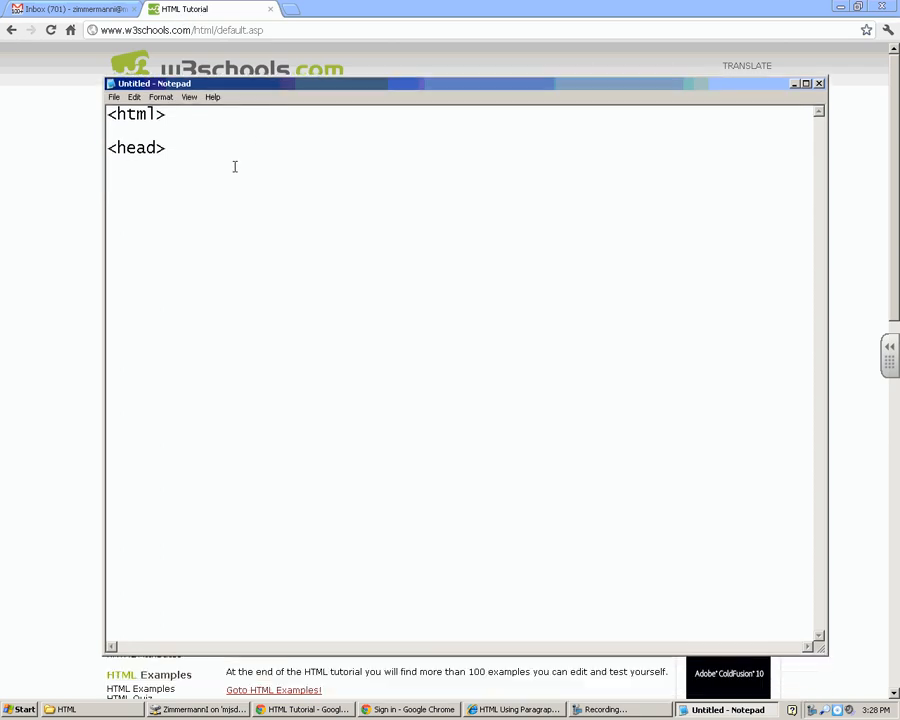
# Write an opening <title> tag followed by the text New Webpage.
pyautogui.write('<titl')
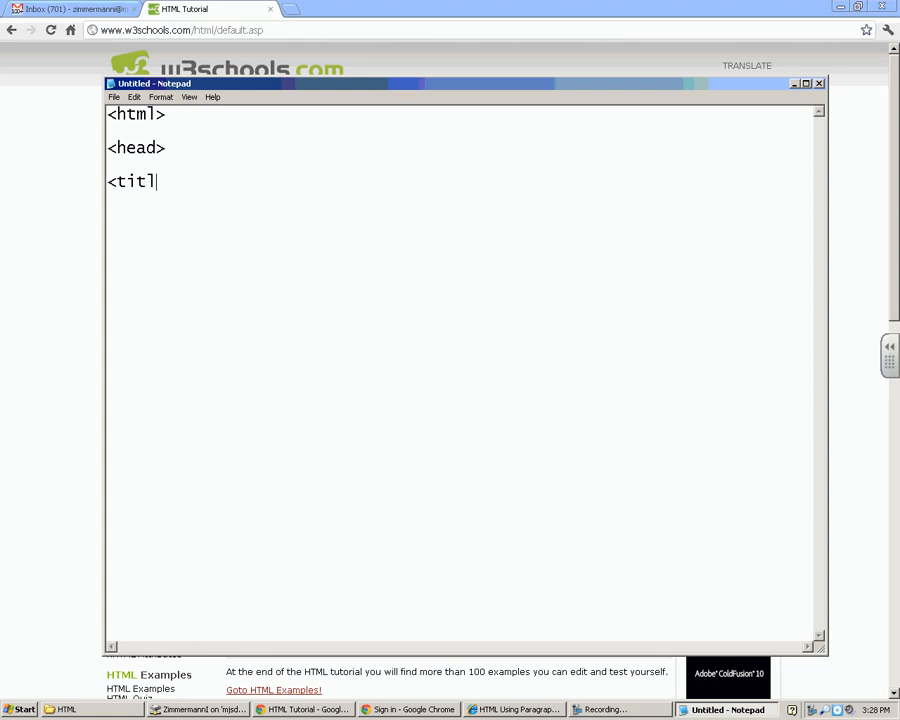
pyautogui.write('e')
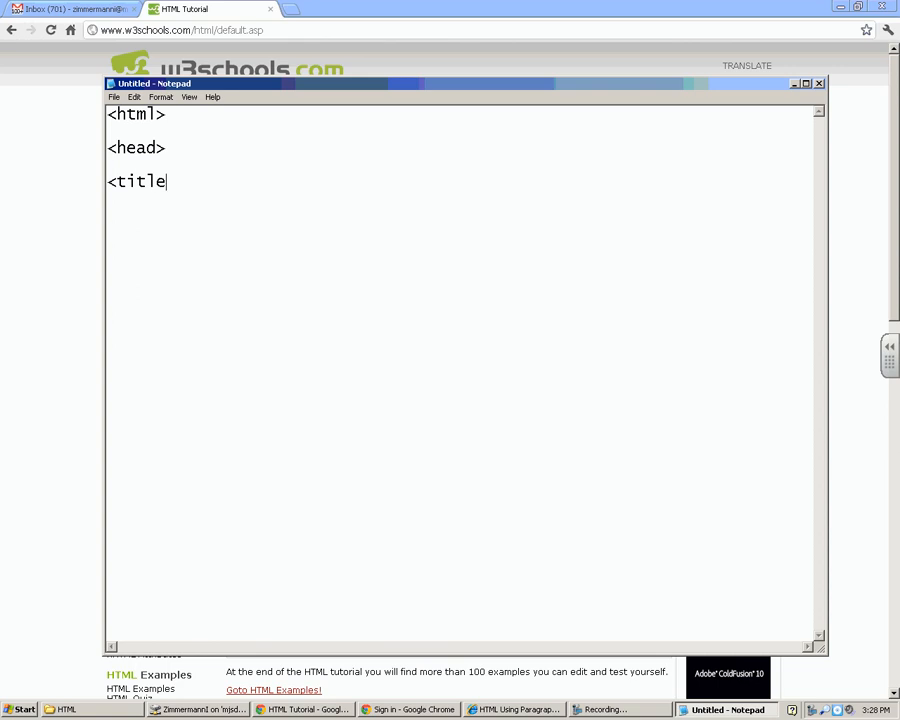
pyautogui.write('>')
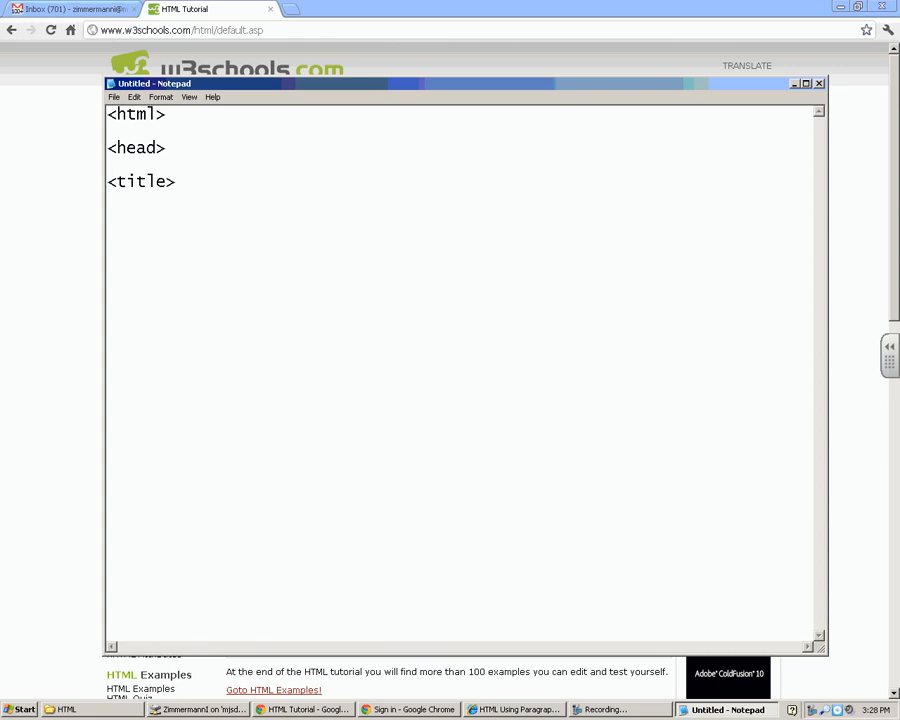
pyautogui.write('New')
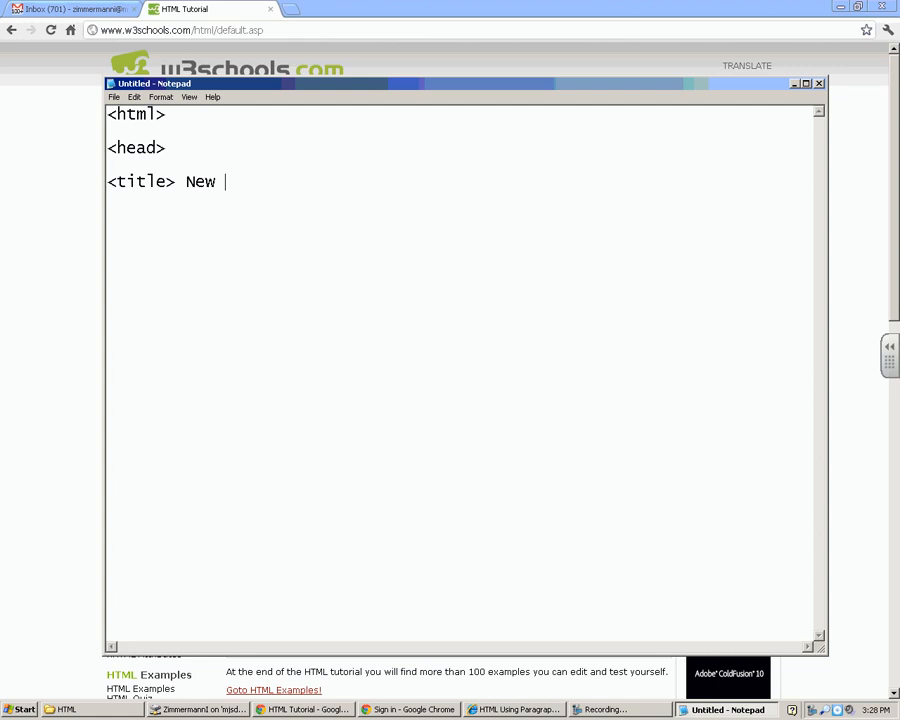
pyautogui.write('Webpage')
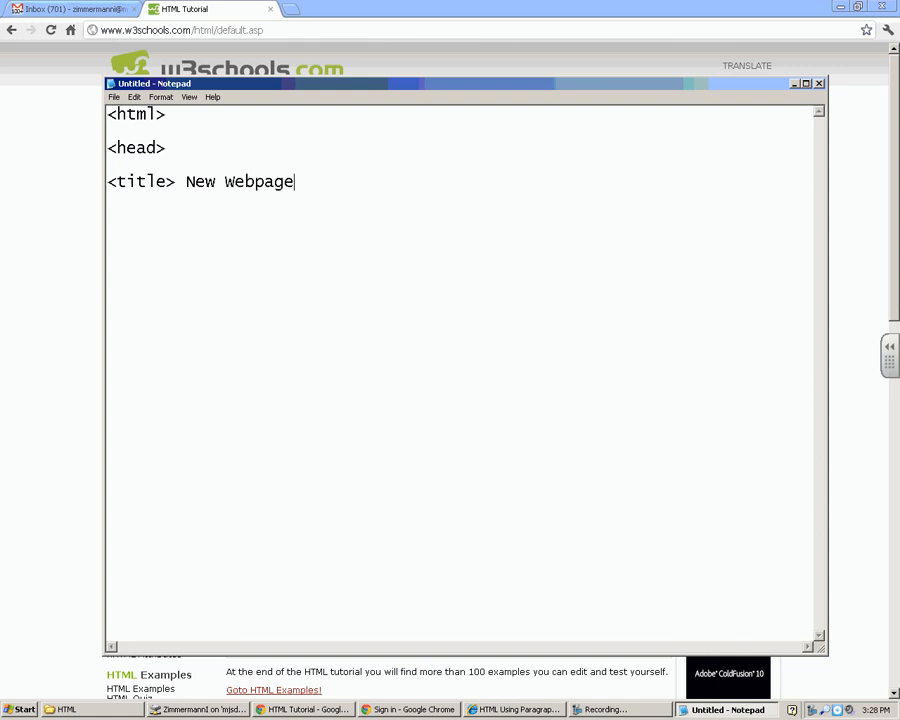
# Close the title with </title> and begin the next closing tag with </.
pyautogui.write('<')
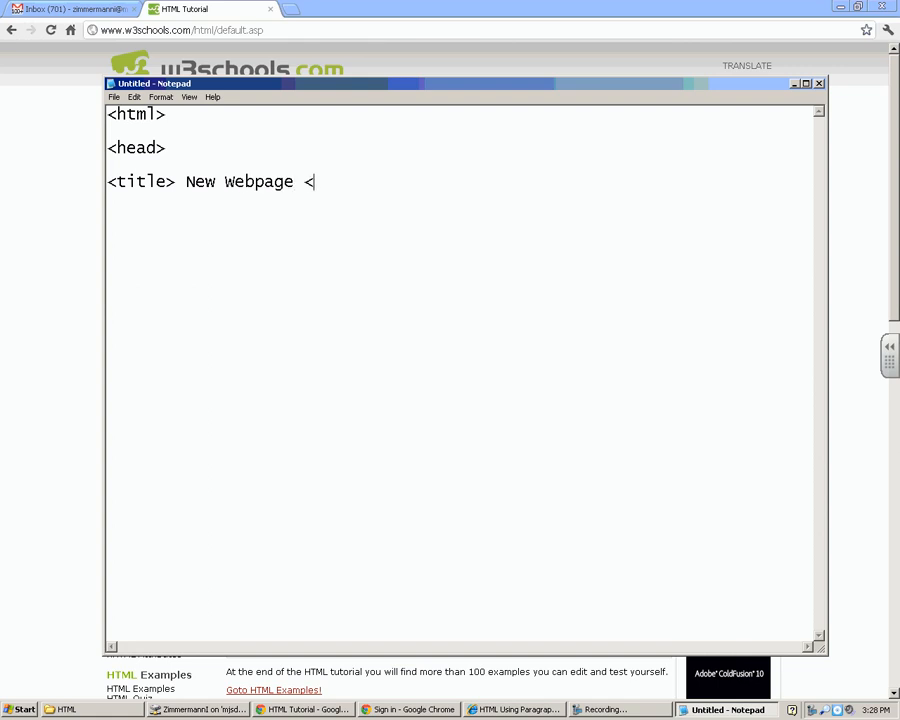
pyautogui.write('/')
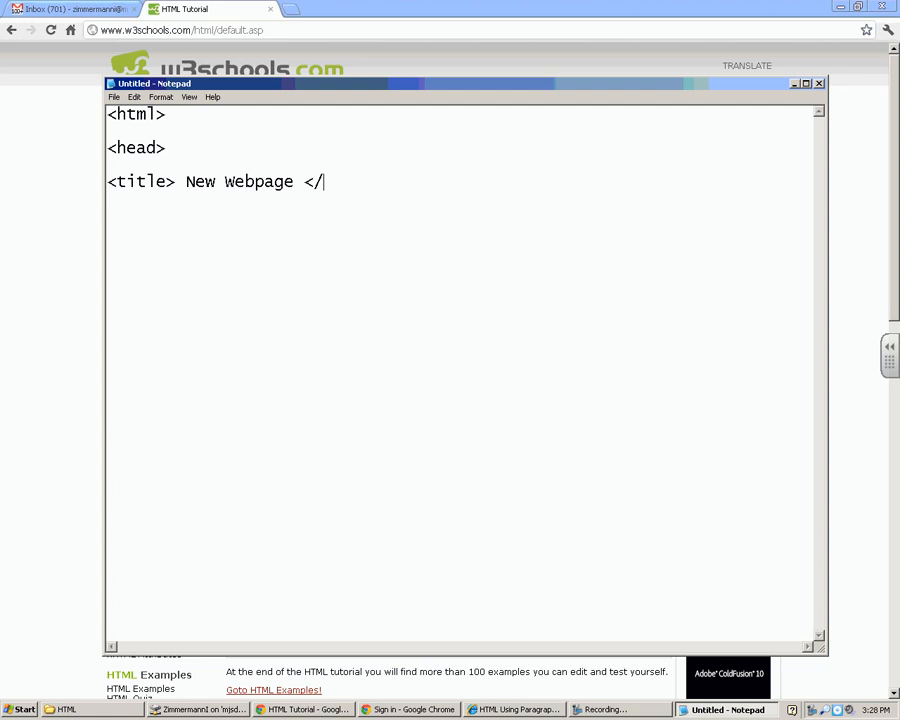
pyautogui.write('titl')
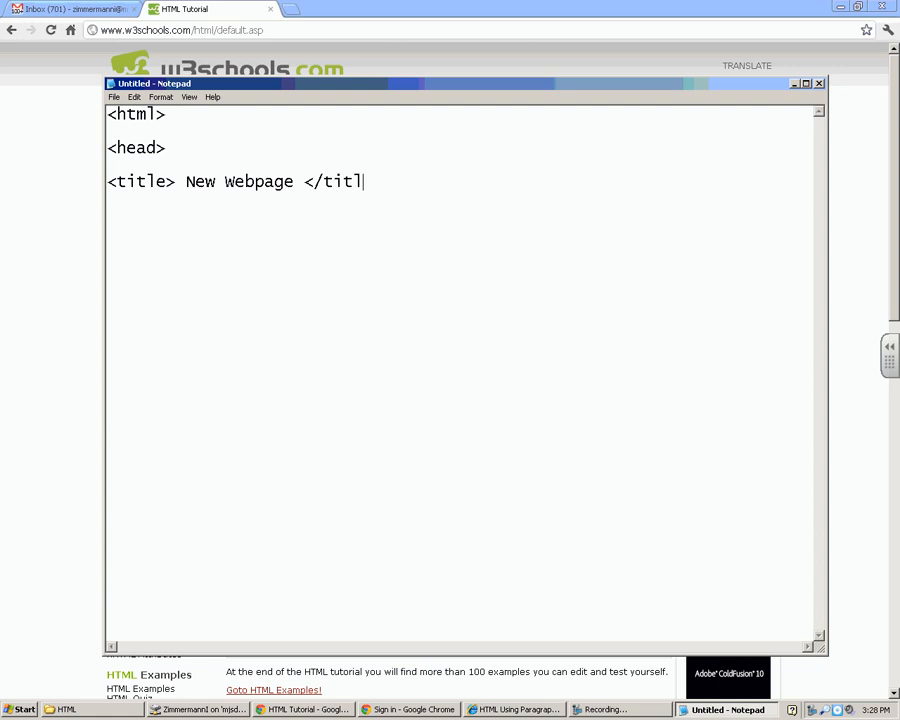
pyautogui.write('e>')
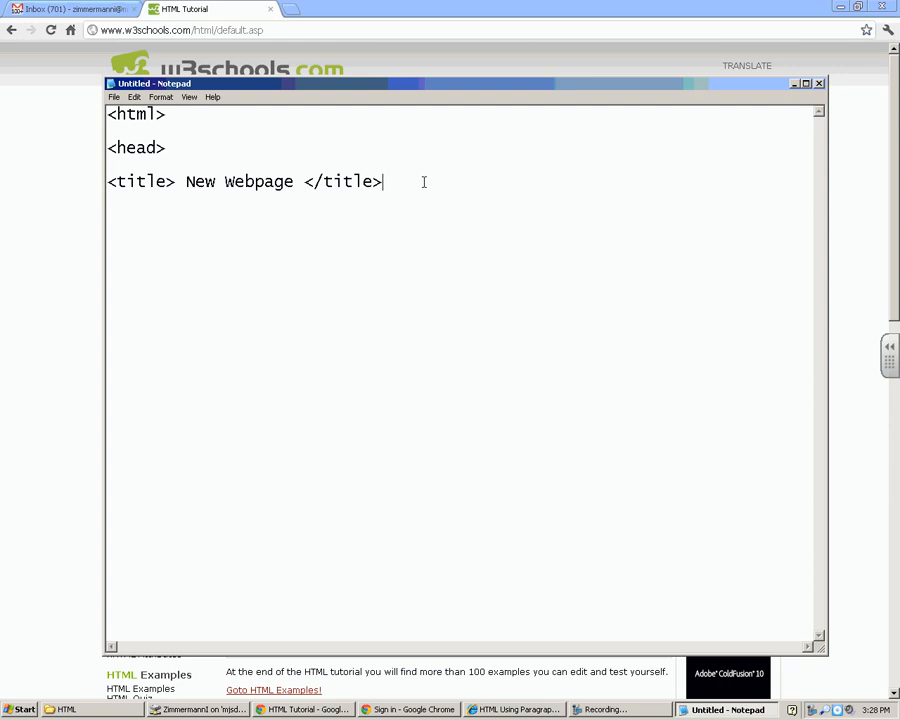
pyautogui.write('</')
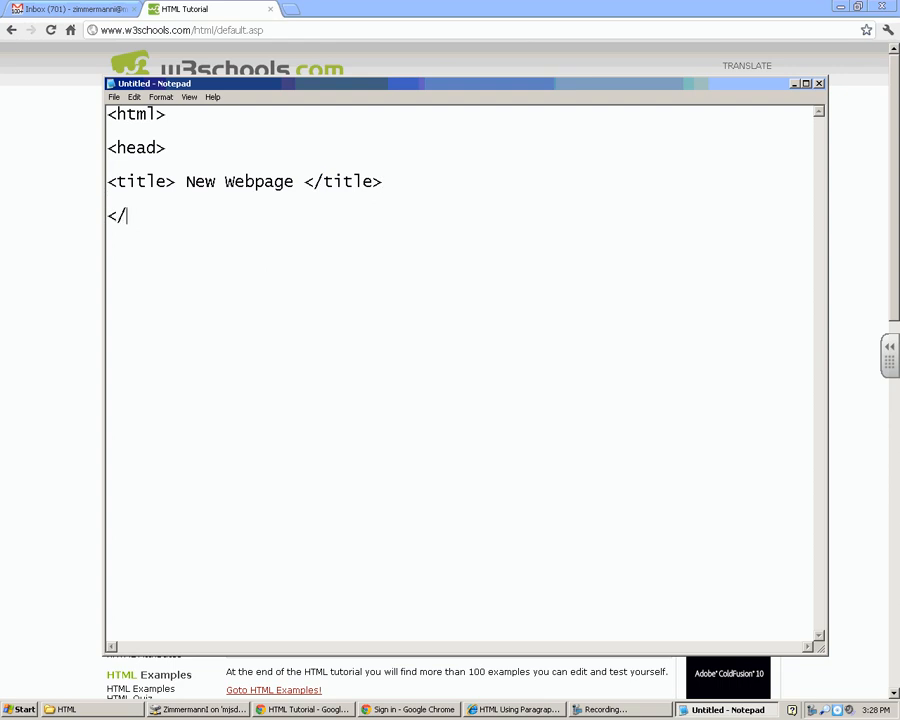
# Finish the </head> tag and add the <body> tag below it.
pyautogui.write('head>')
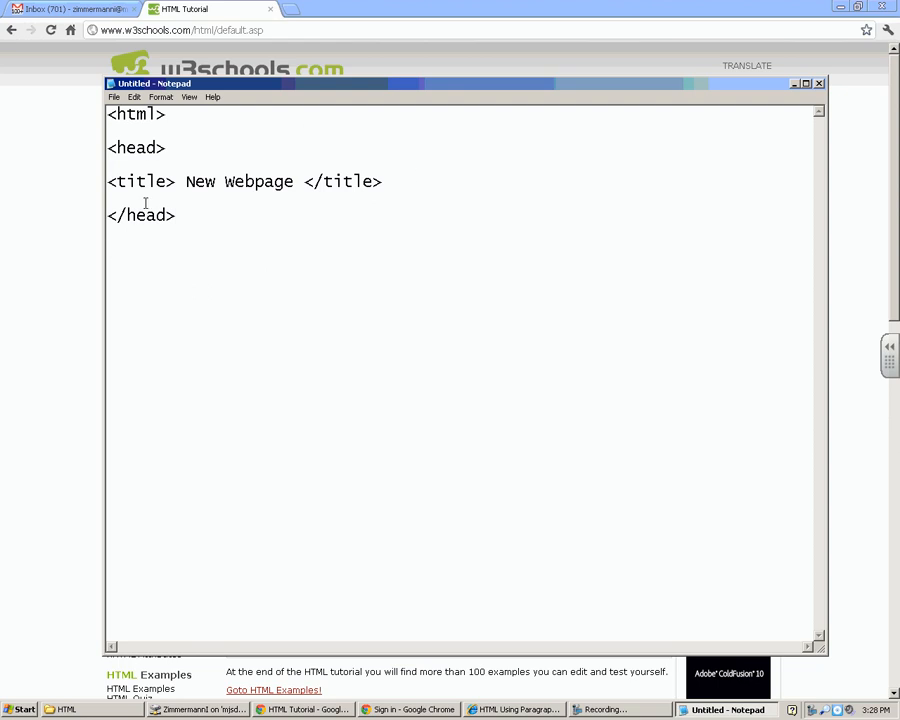
pyautogui.write('</')
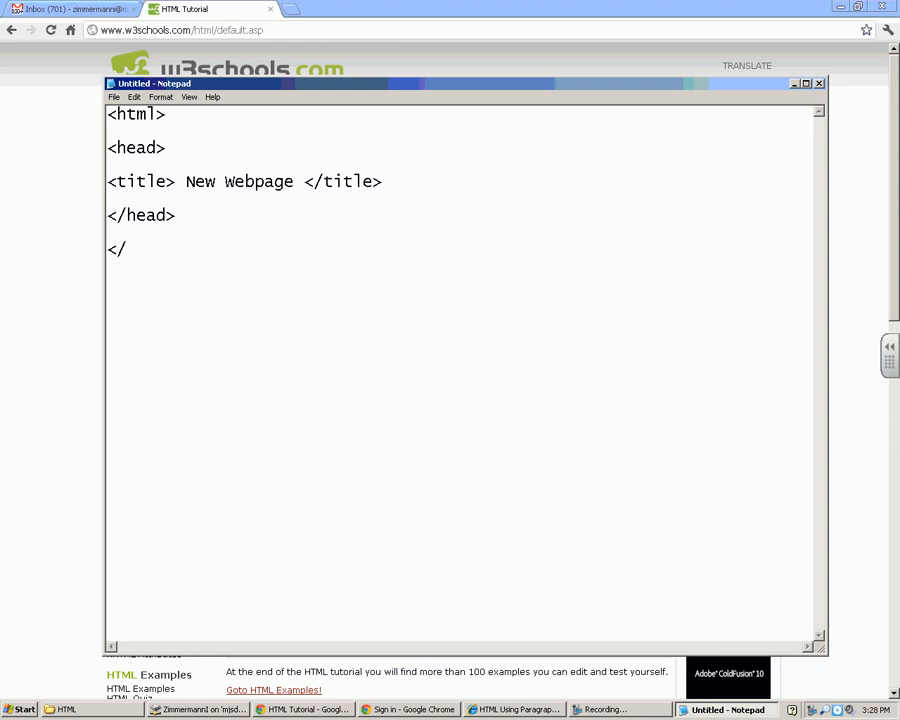
pyautogui.write('bo')
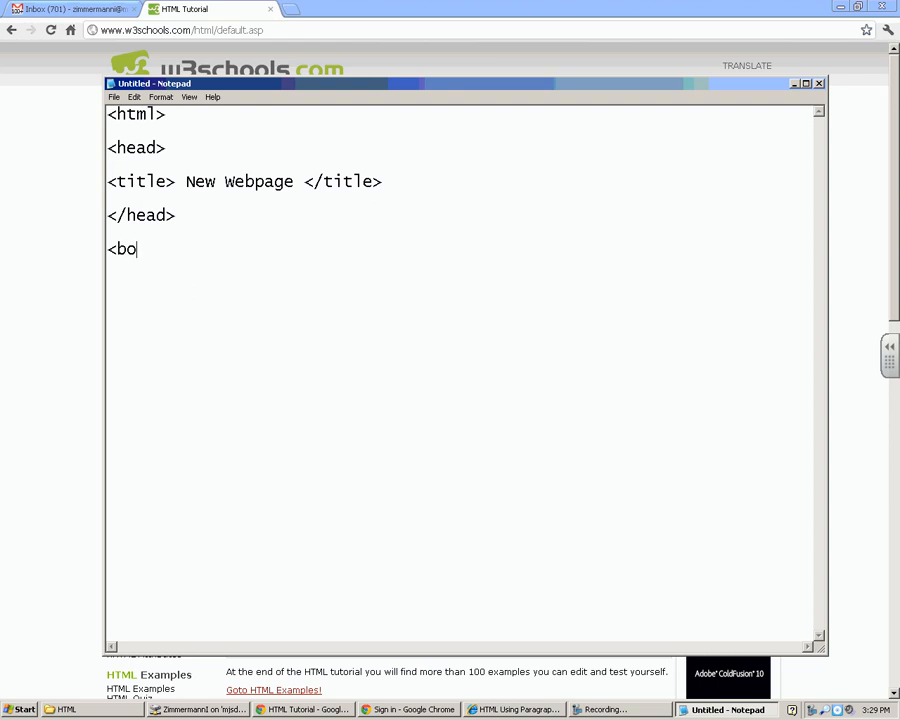
pyautogui.write('dy>')
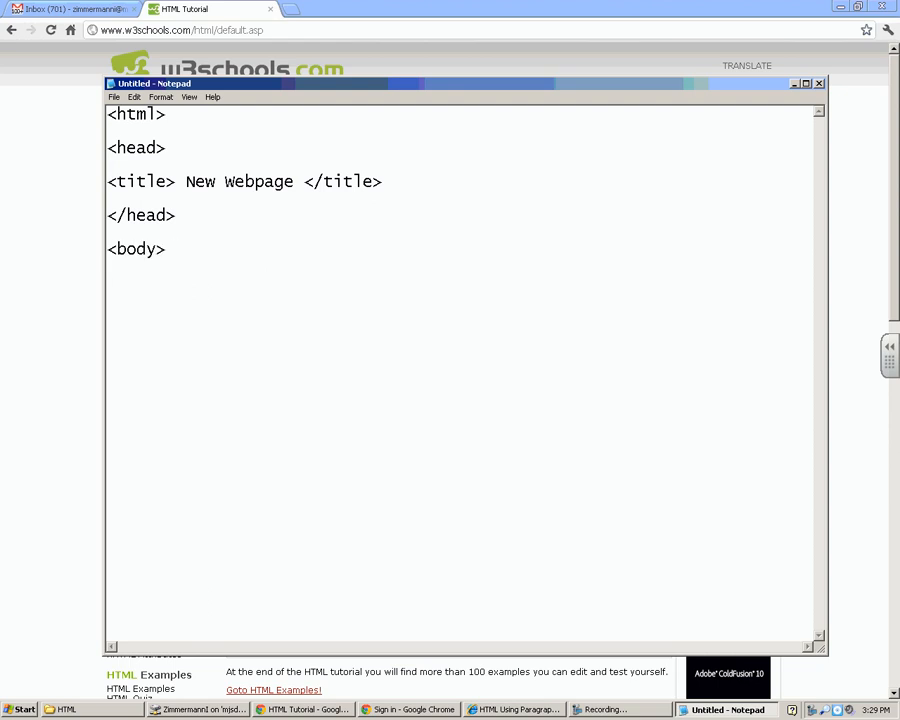
# Write the body text New Webpage!!! on the line after <body>.
pyautogui.write('N')
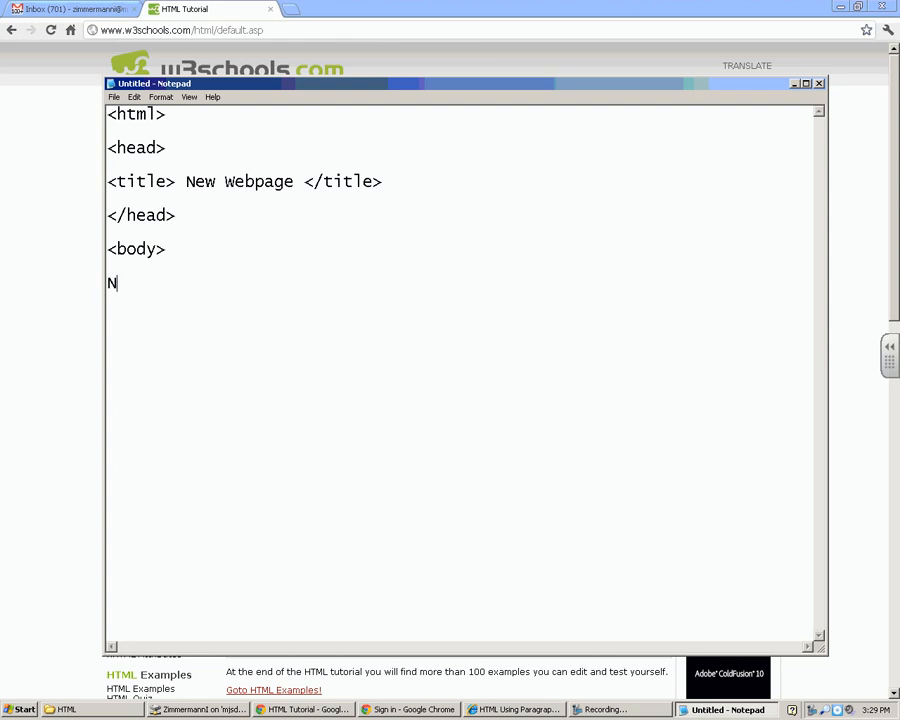
pyautogui.write('ew Webpag')
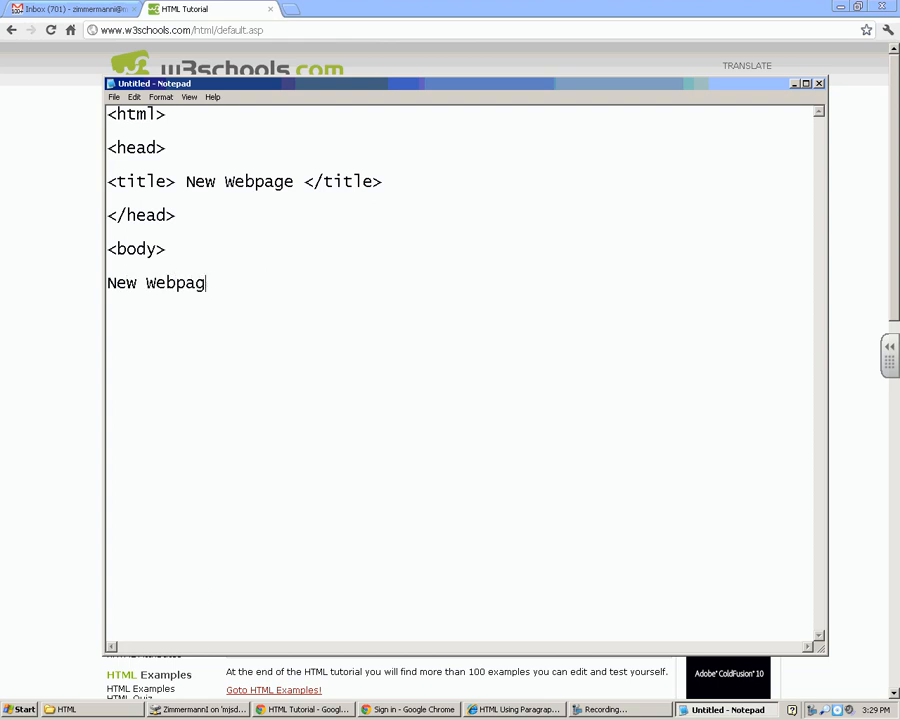
pyautogui.write('e!!!')
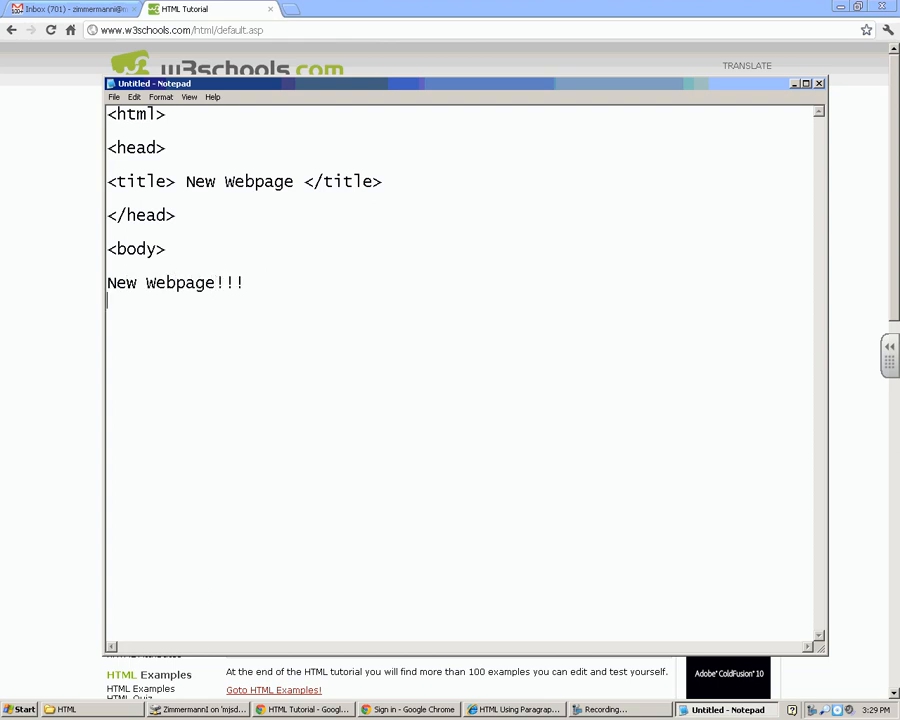
# Add the closing </body> tag and select the body section lines.
pyautogui.write('</')
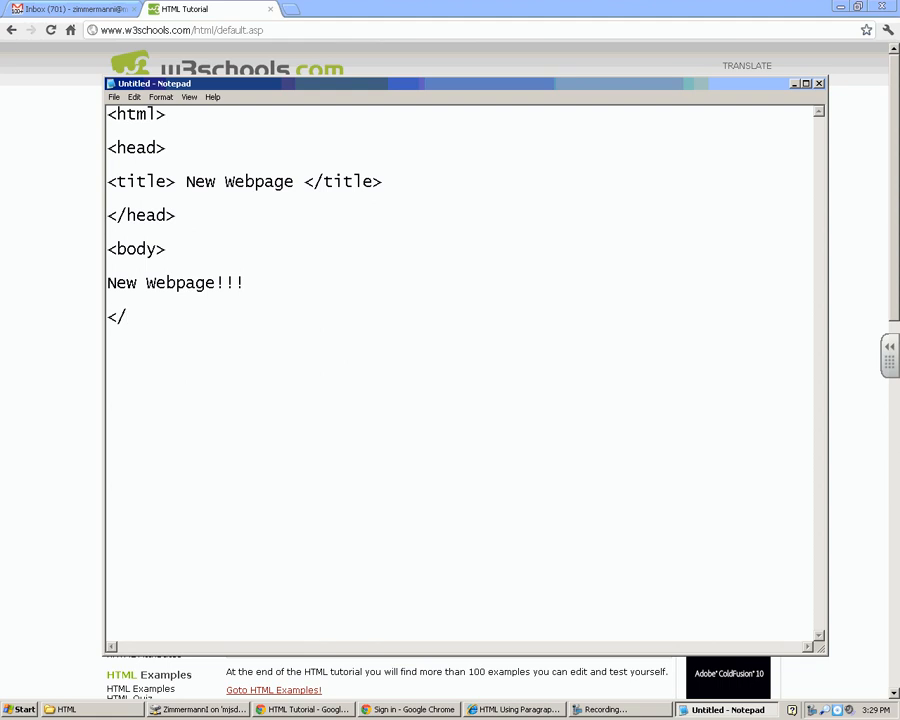
pyautogui.write('b')
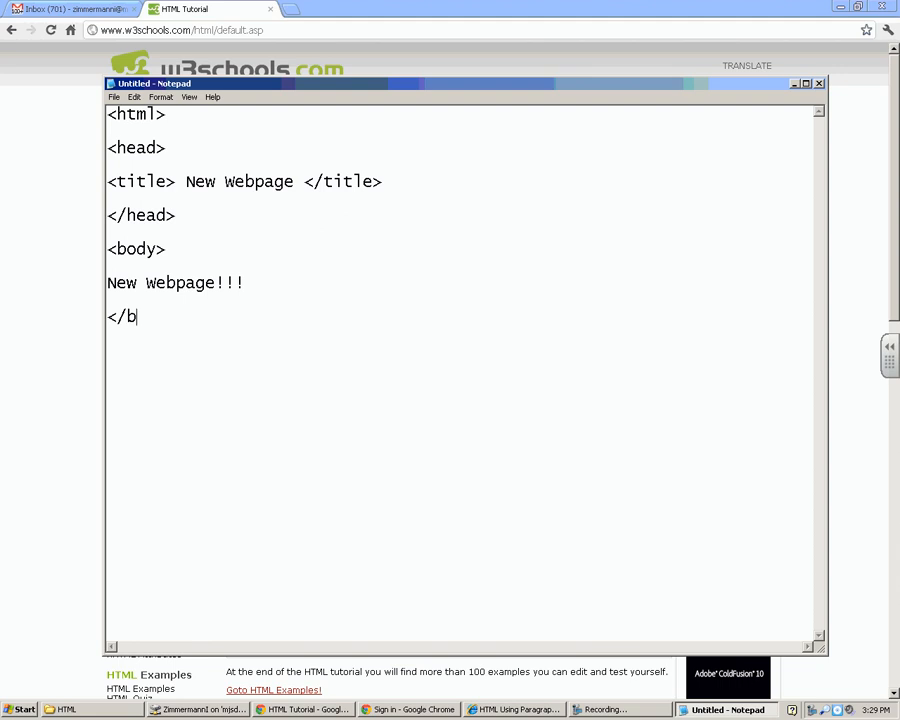
pyautogui.write('ody>')
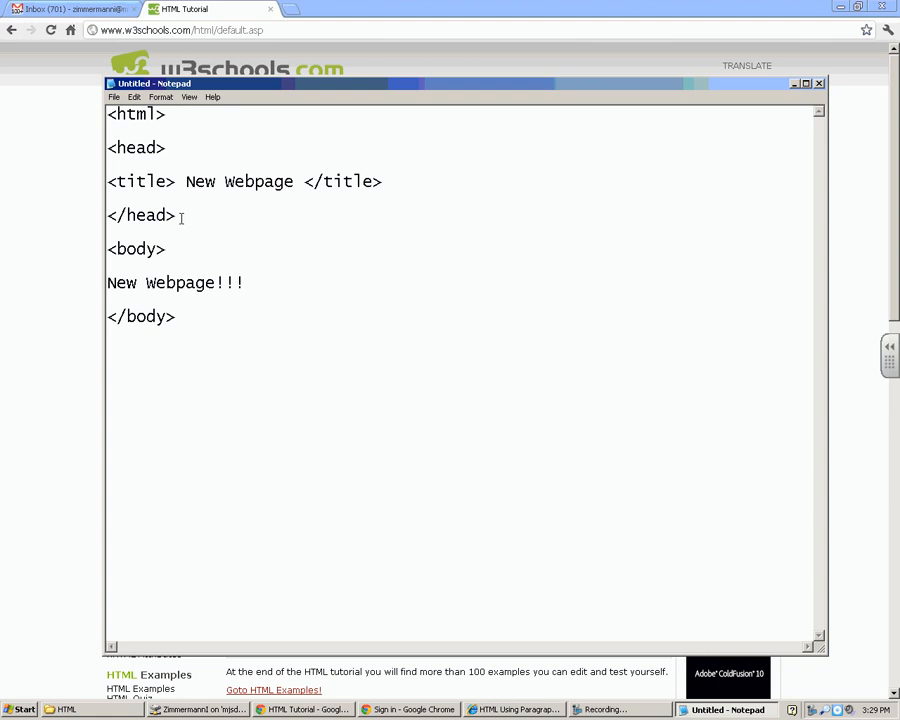
pyautogui.moveTo(108, 148); pyautogui.dragTo(184, 216)
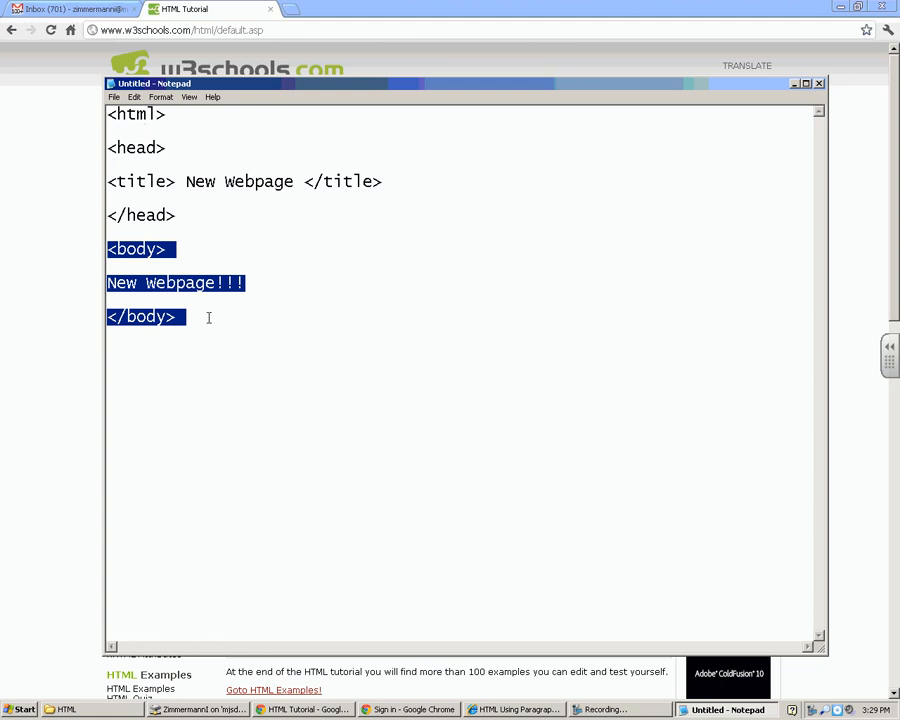
# Add the final </html> tag on a line below the body section.
pyautogui.click(112, 148)
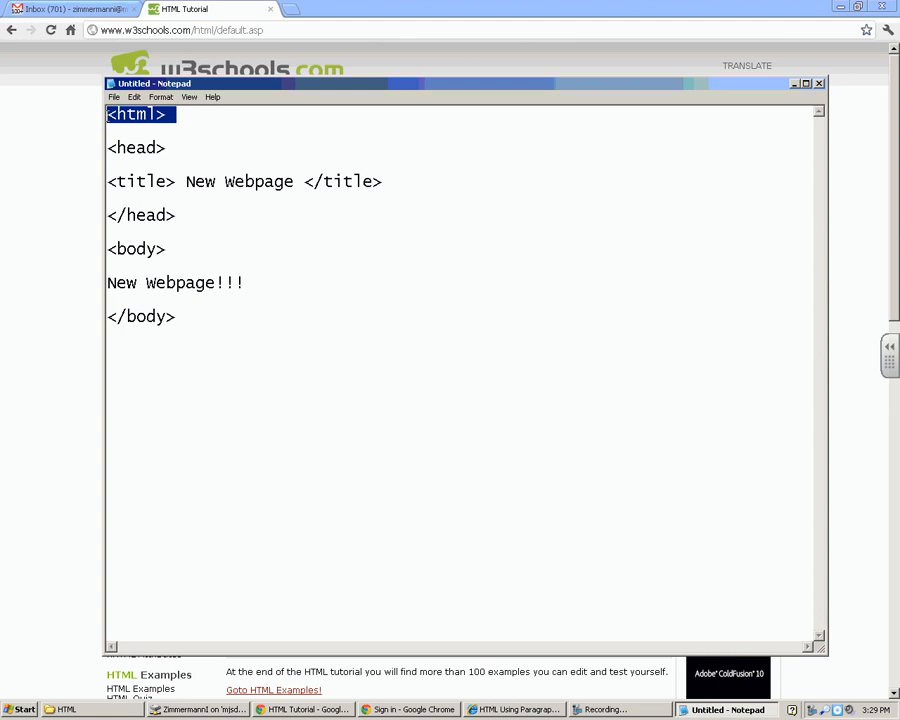
pyautogui.click(152, 358)
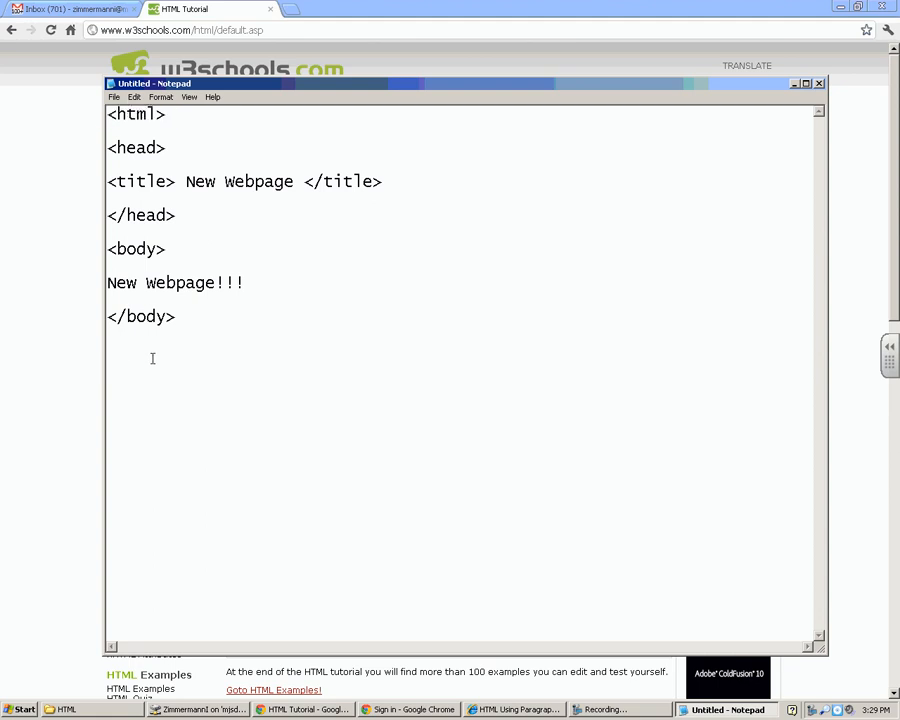
pyautogui.write('</htm')
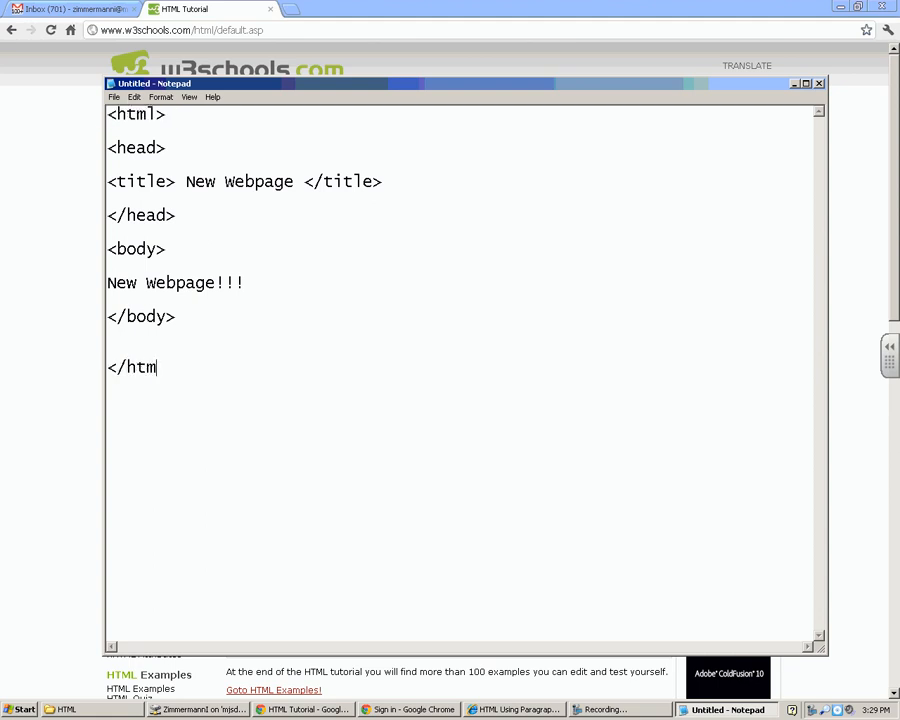
pyautogui.write('l>')
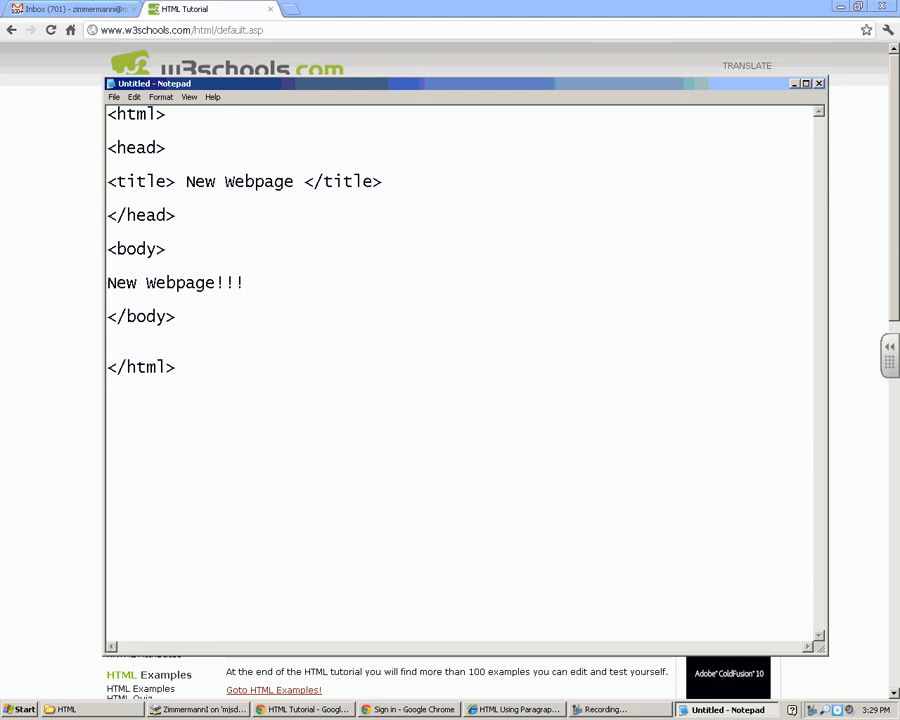
# Save the document as webpage.html through Save As.
pyautogui.click(114, 96)
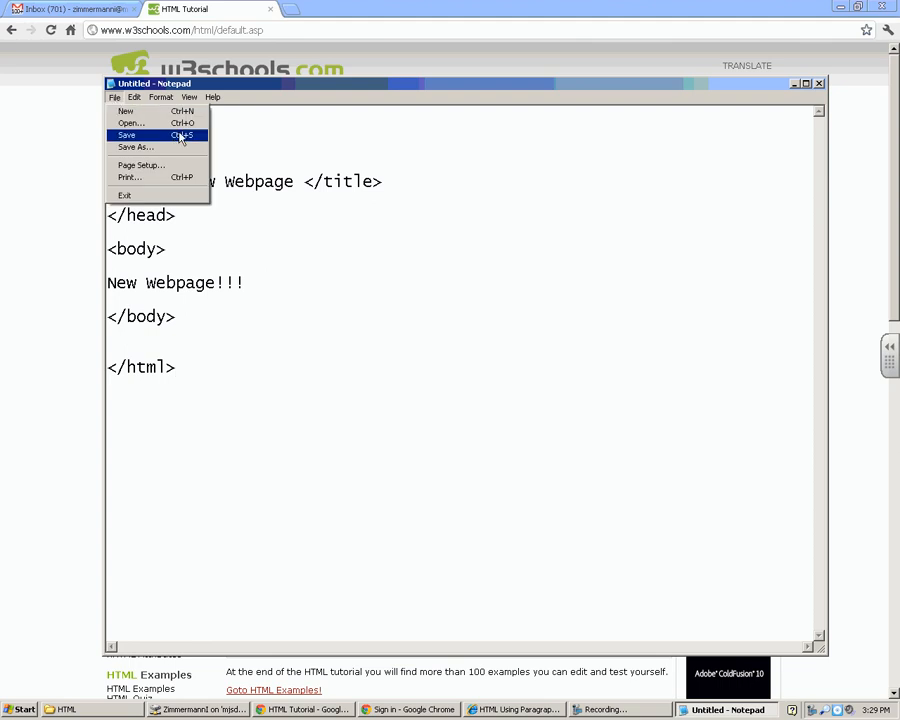
pyautogui.moveTo(168, 136)
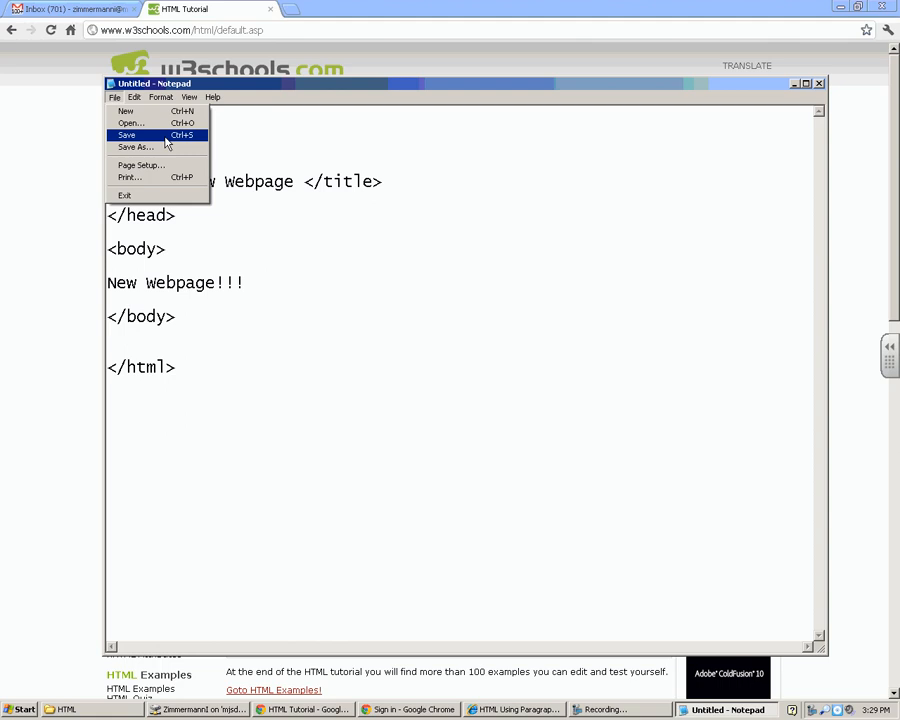
pyautogui.click(136, 148)
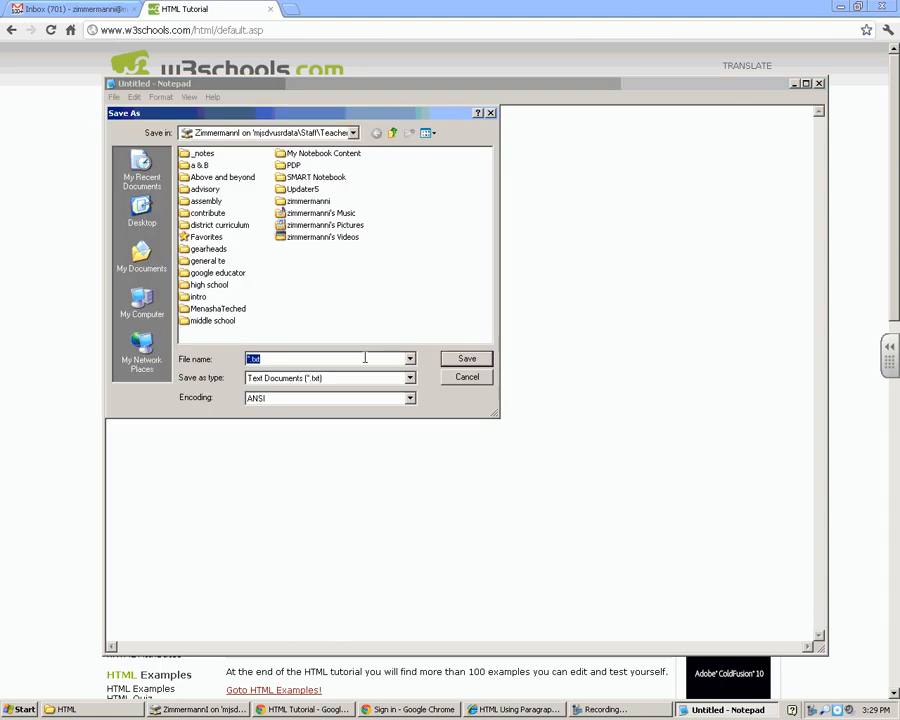
pyautogui.write('webpage.')
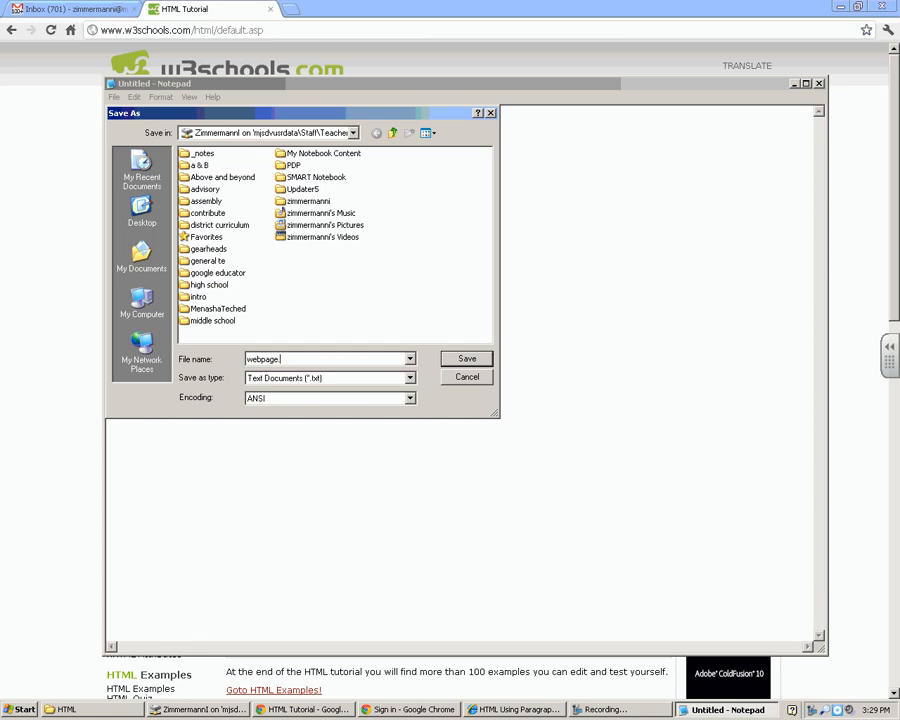
pyautogui.write('html')
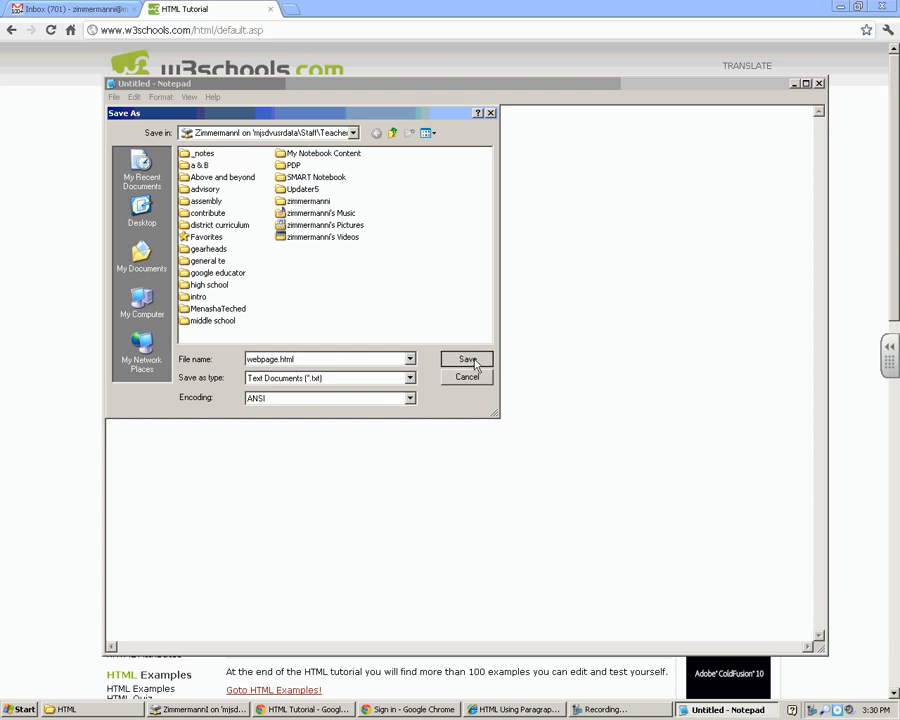
pyautogui.click(466, 360)
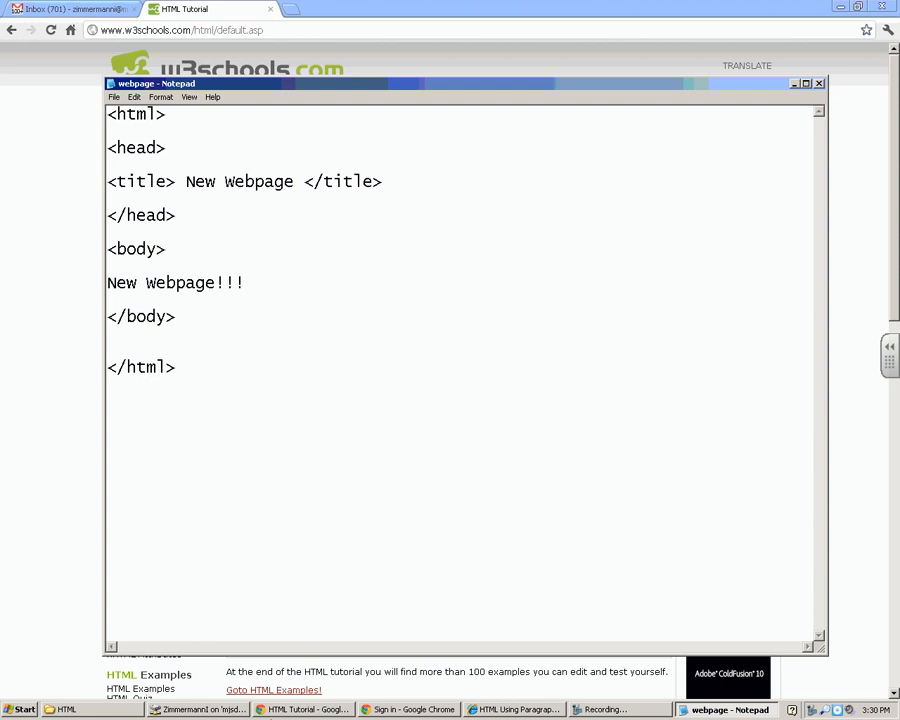
# Open webpage.html from the H: drive folder to show it in Internet Explorer.
pyautogui.click(196, 708)
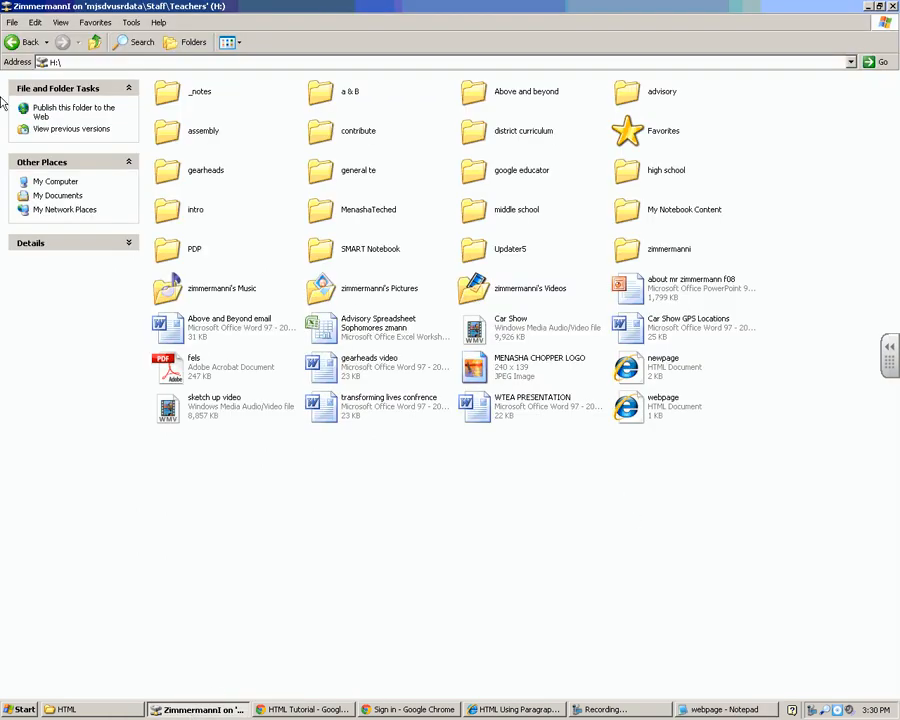
pyautogui.click(24, 42)
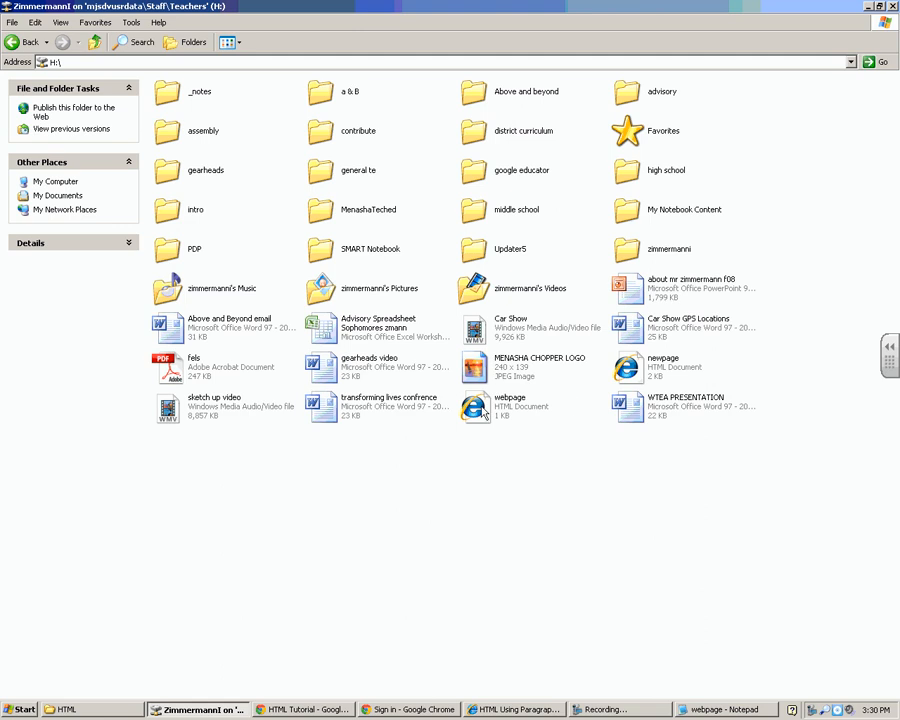
pyautogui.click(516, 710)
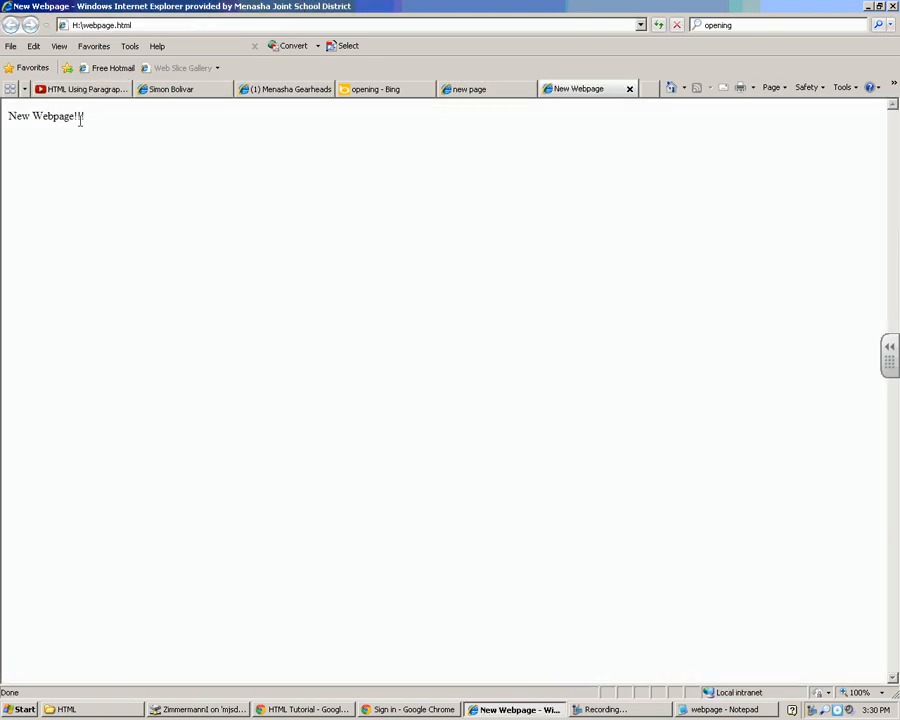
pyautogui.write('!')
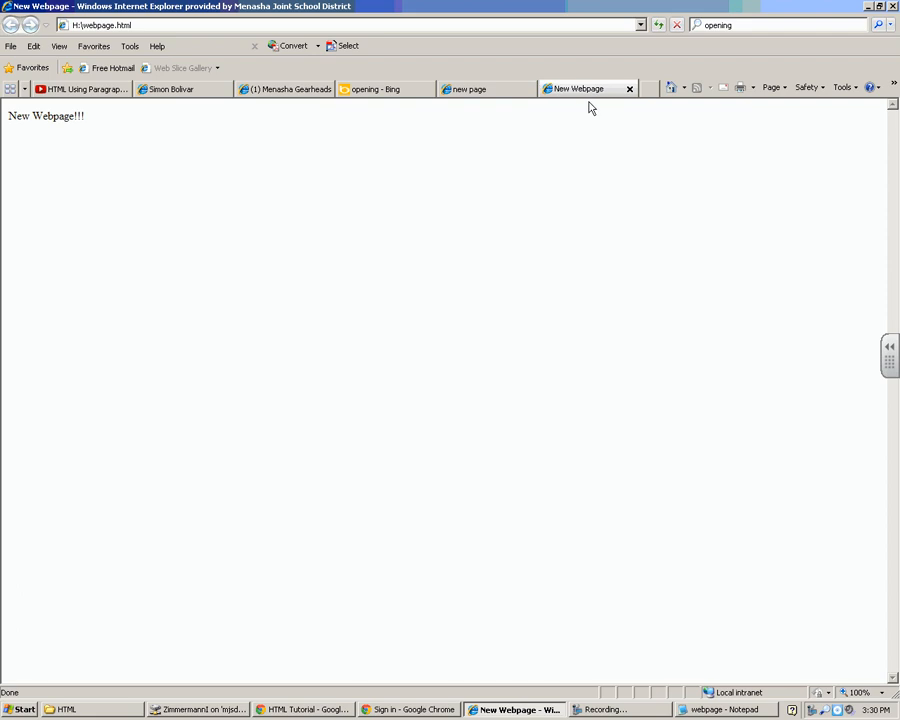
pyautogui.tripleClick(44, 116)
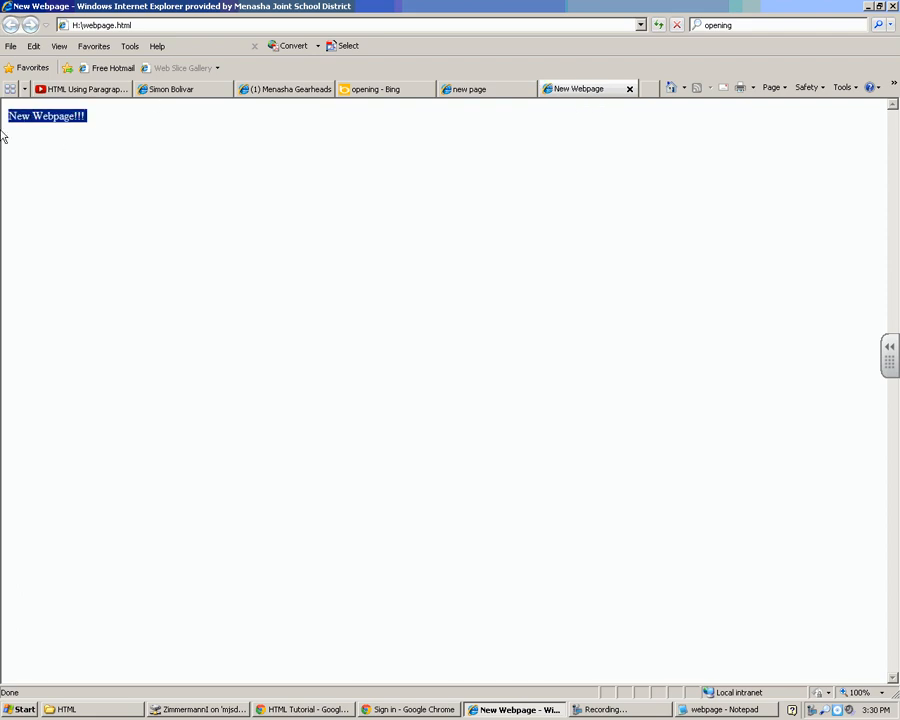
pyautogui.click(636, 316)
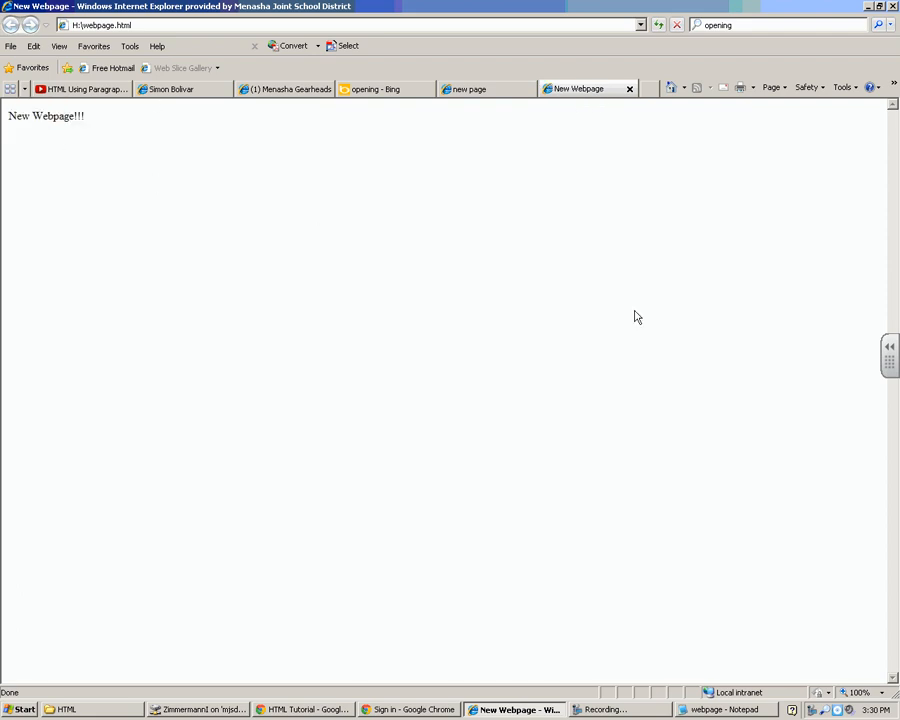
pyautogui.moveTo(640, 600)
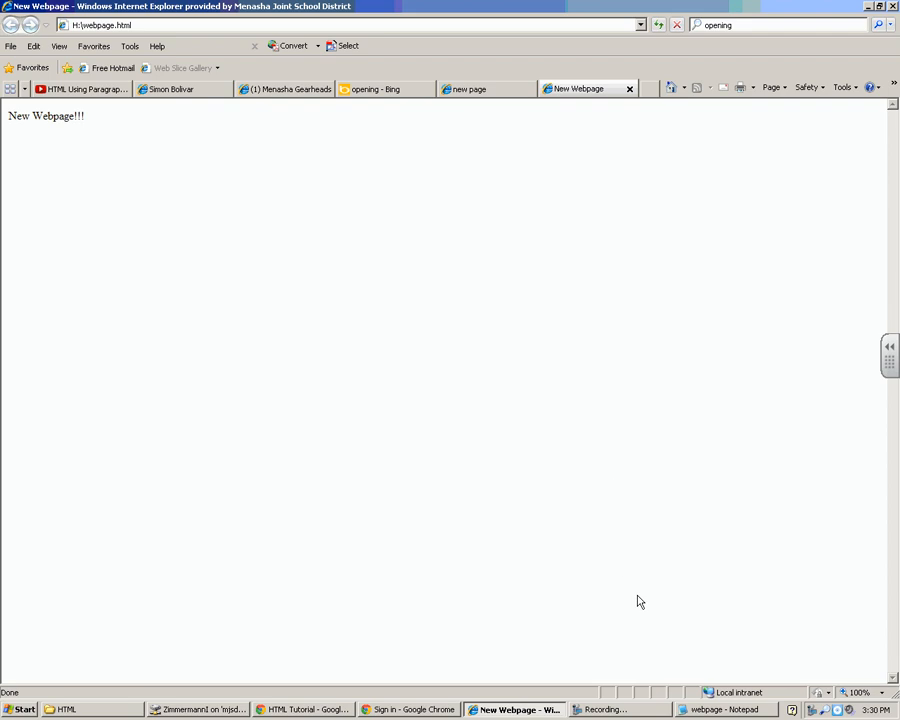